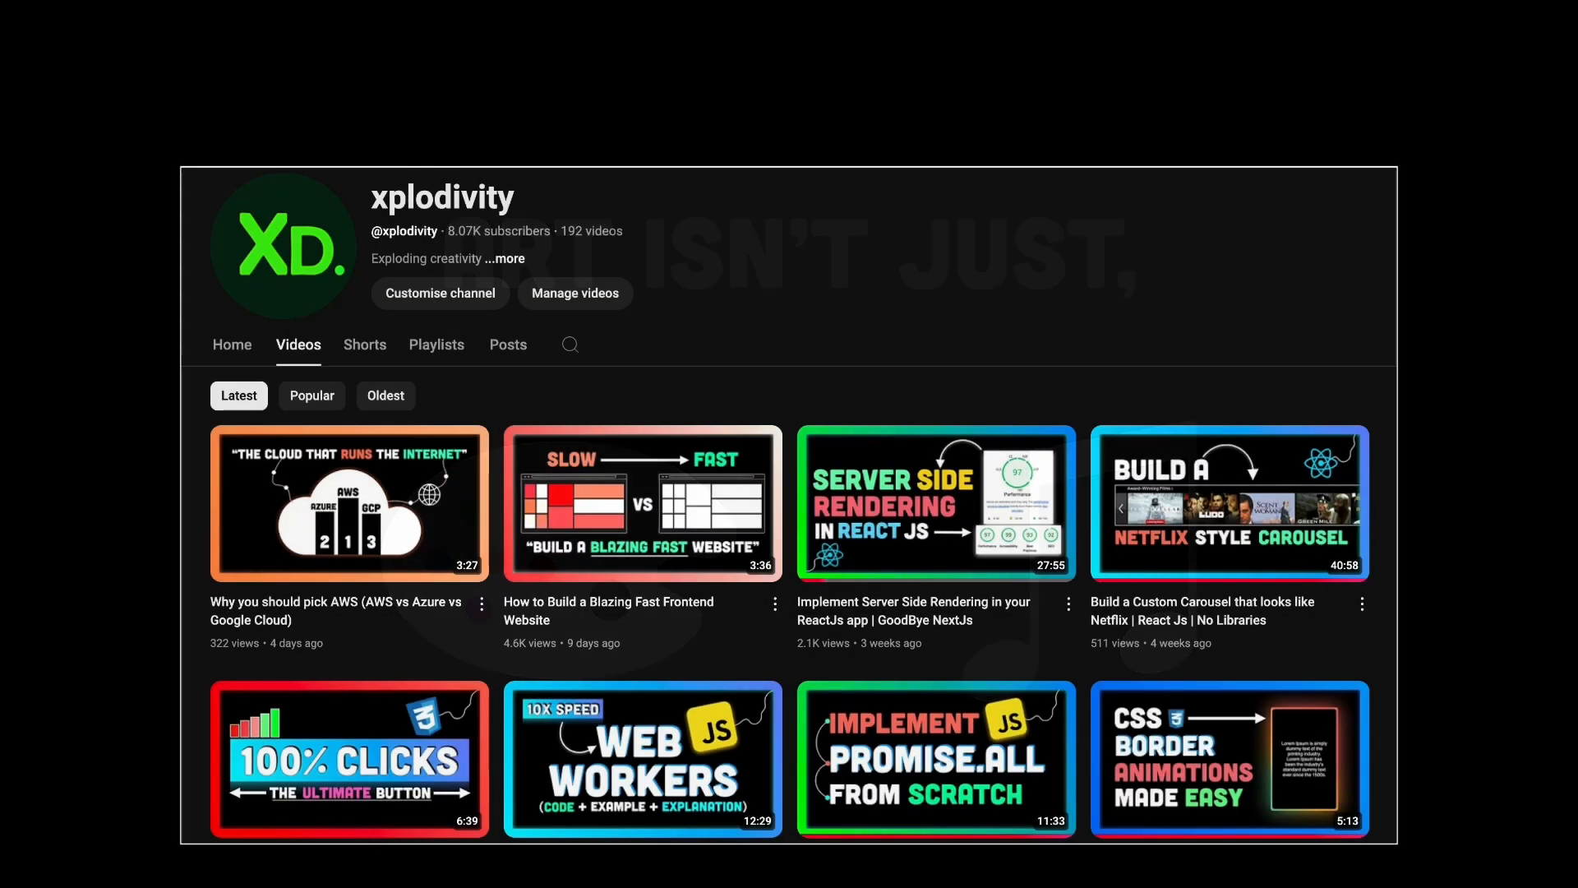
scroll("down", 3)
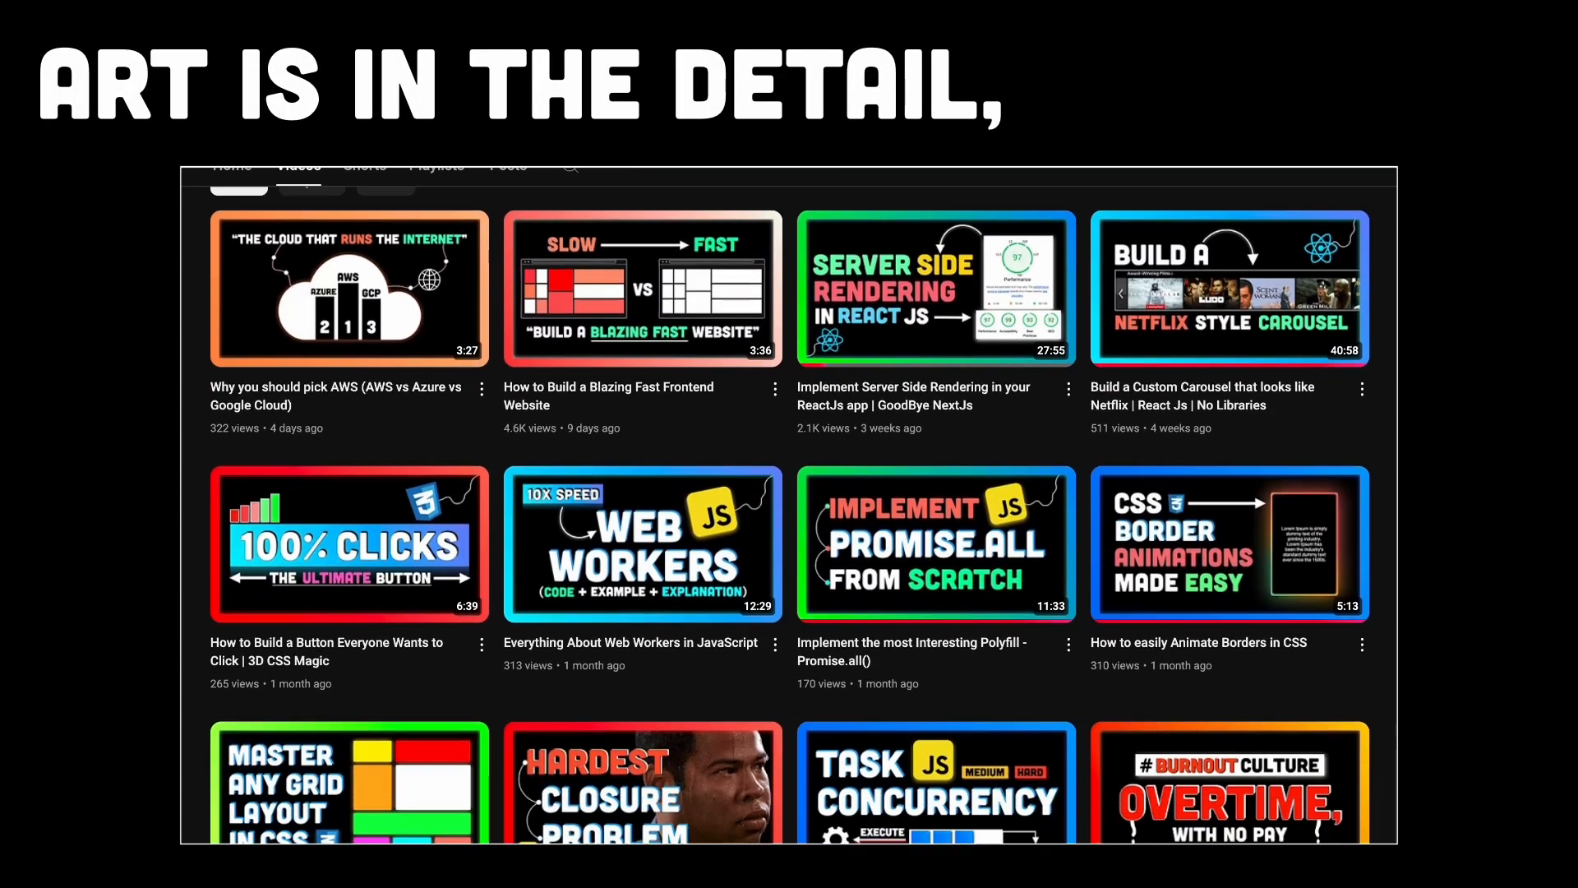